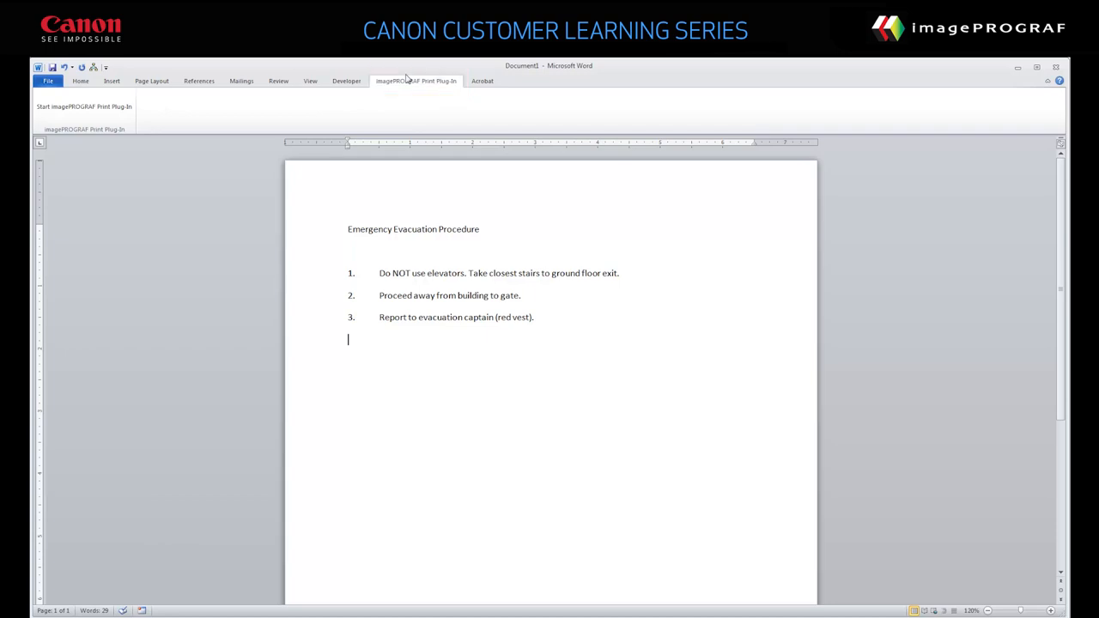
mouse_move(84, 106)
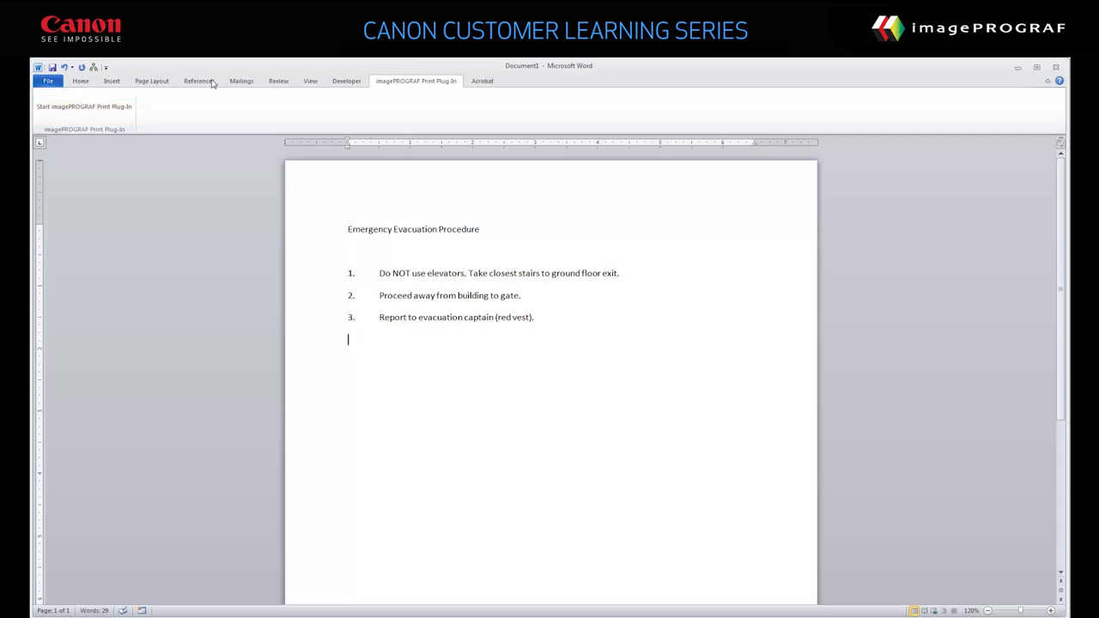
Start the imagePROGRAF Print Plug-in and select Canon iPF9400(2) as the printer.
click(84, 116)
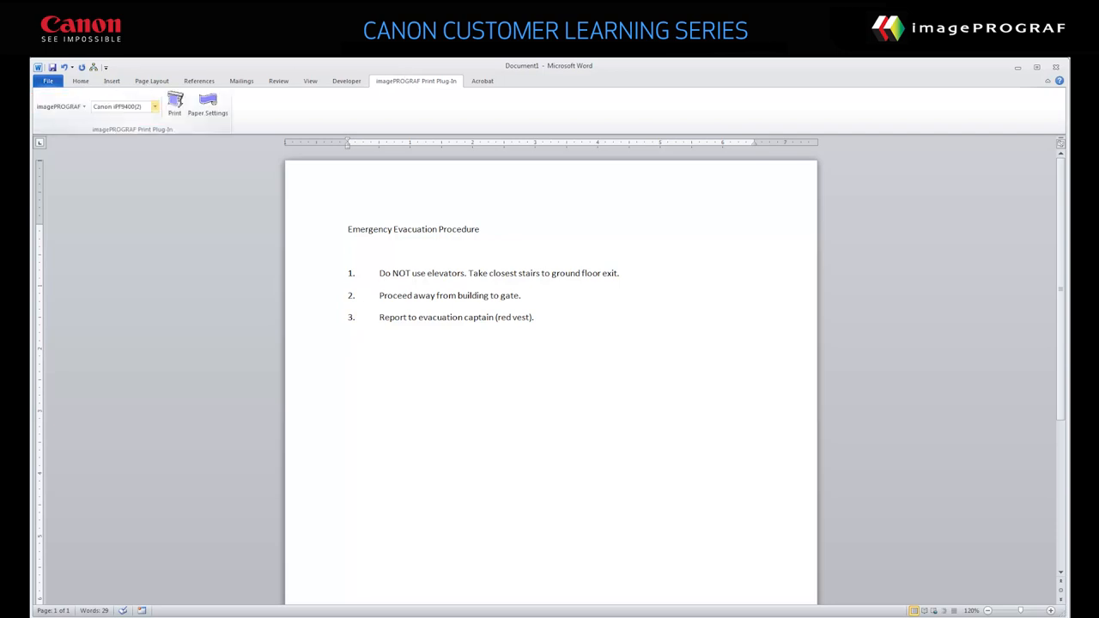
click(155, 107)
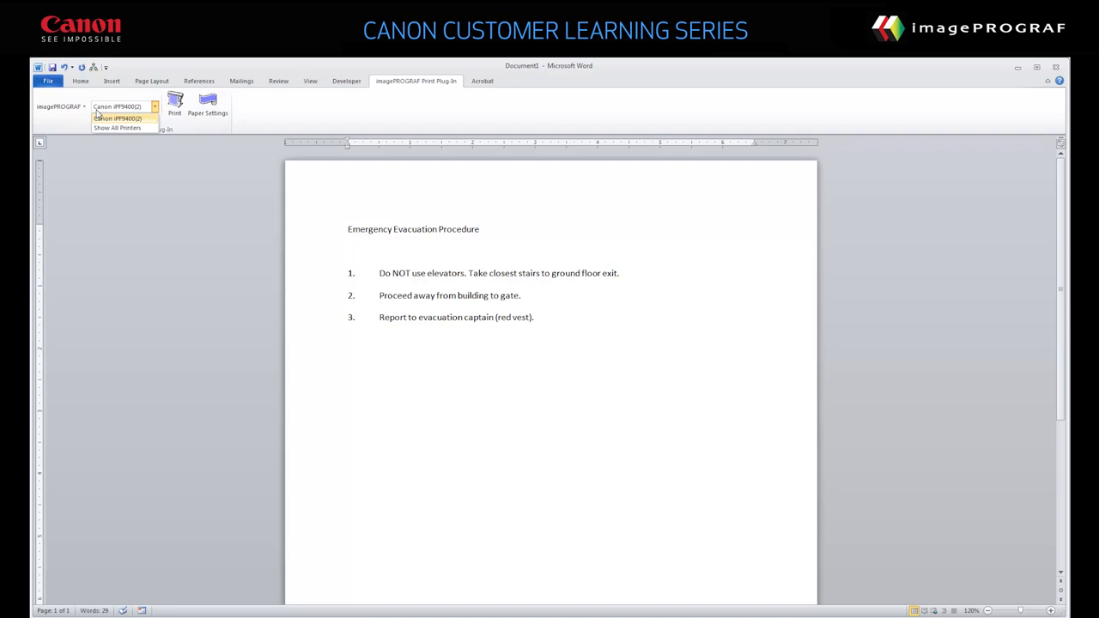
click(118, 118)
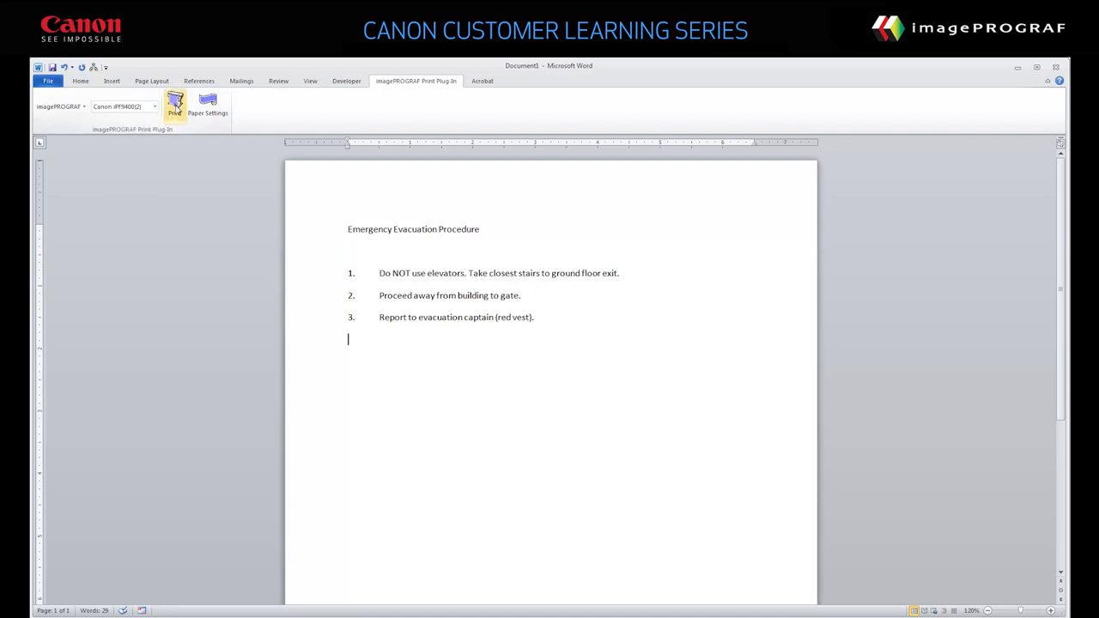
Launch the plug-in's Printing Wizard for the evacuation procedure document.
click(174, 103)
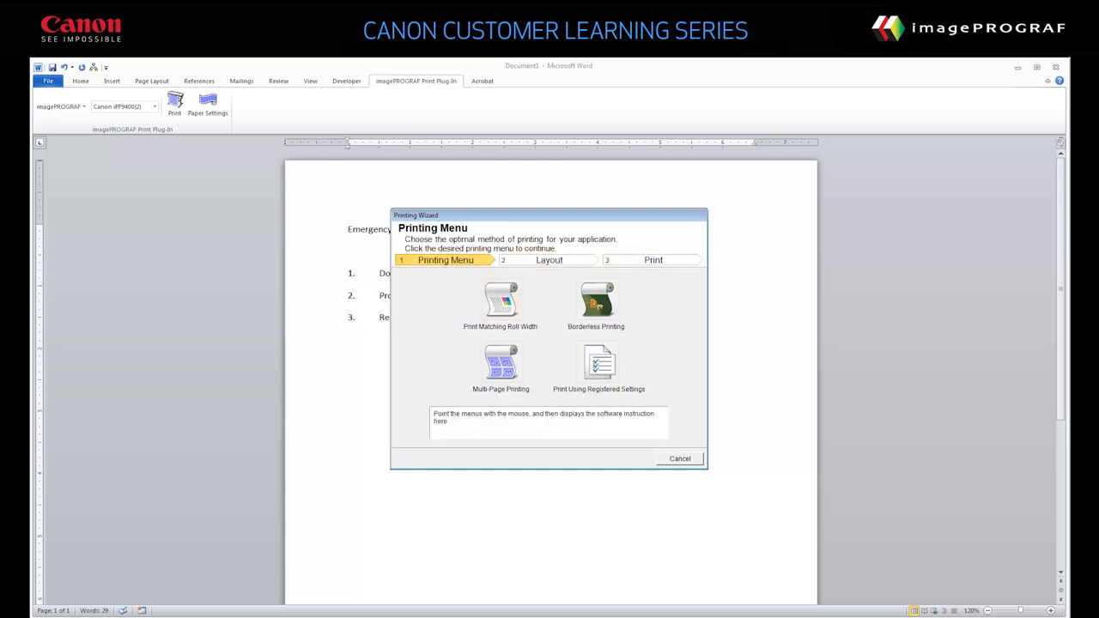
click(499, 305)
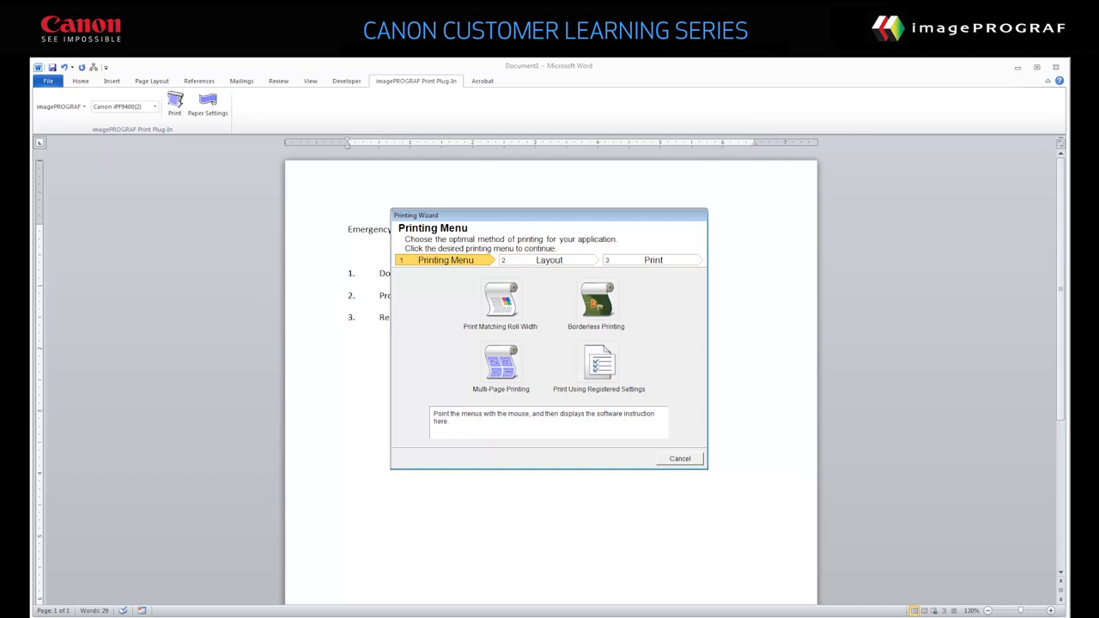
Print matching roll width on a 36-in. (914.4mm) roll with the rotated layout.
click(500, 300)
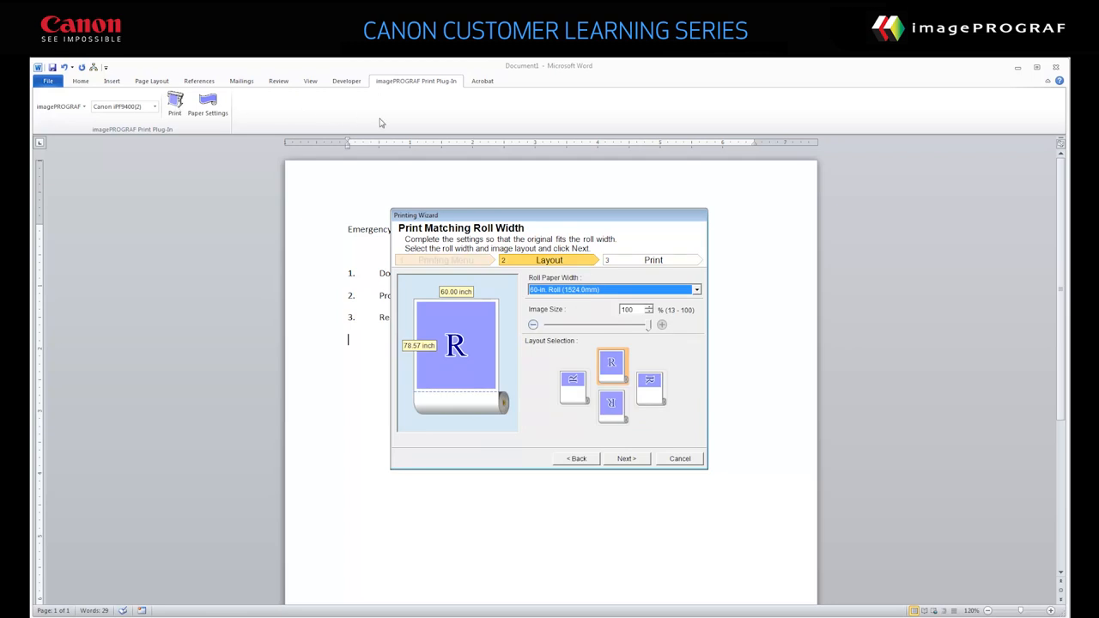
click(695, 290)
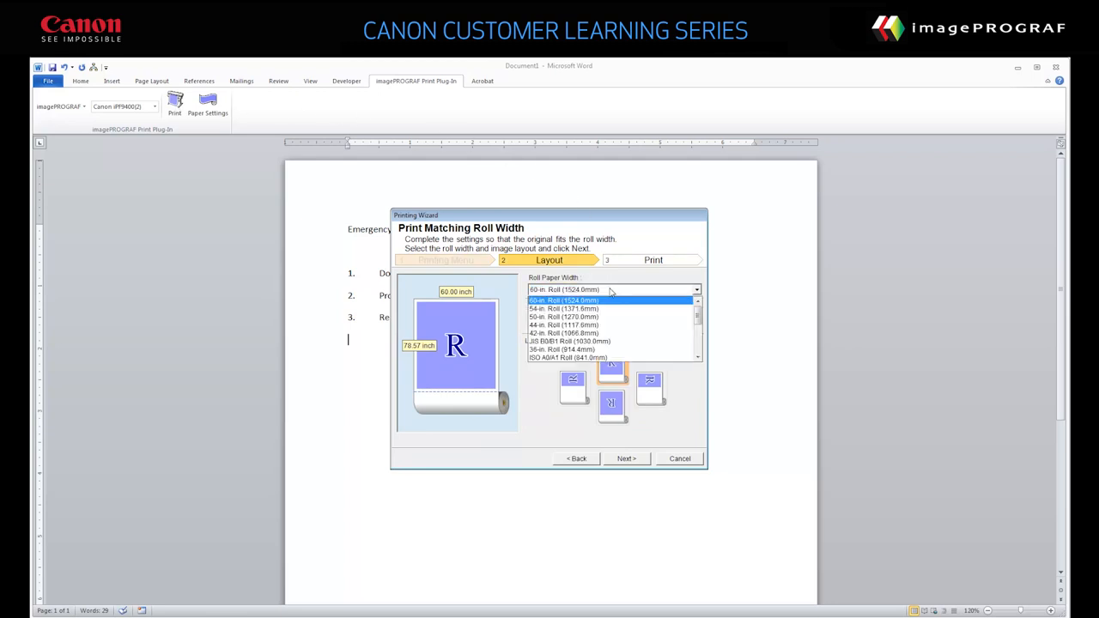
click(562, 349)
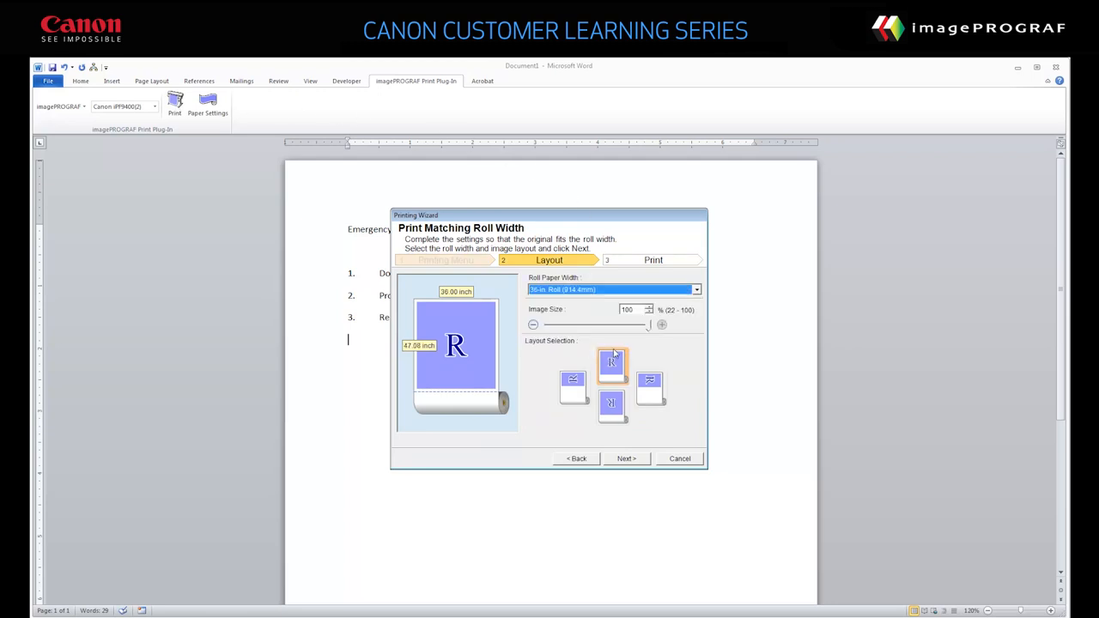
click(650, 387)
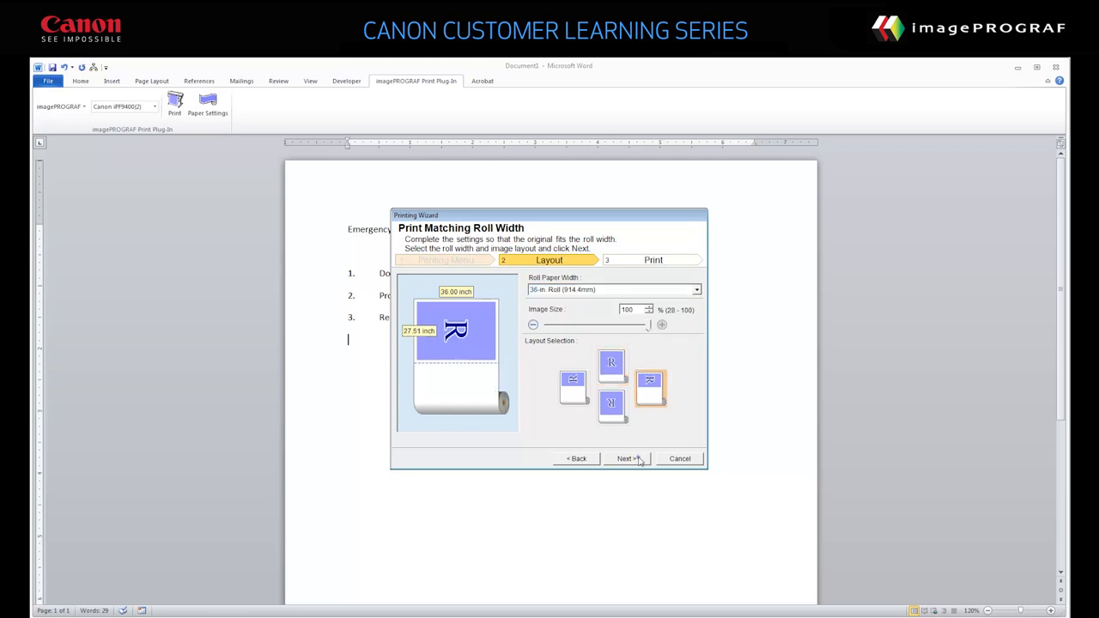
Reach the final Print step with Canon Premium Plain Paper 80 media and Print Preview checked.
click(626, 458)
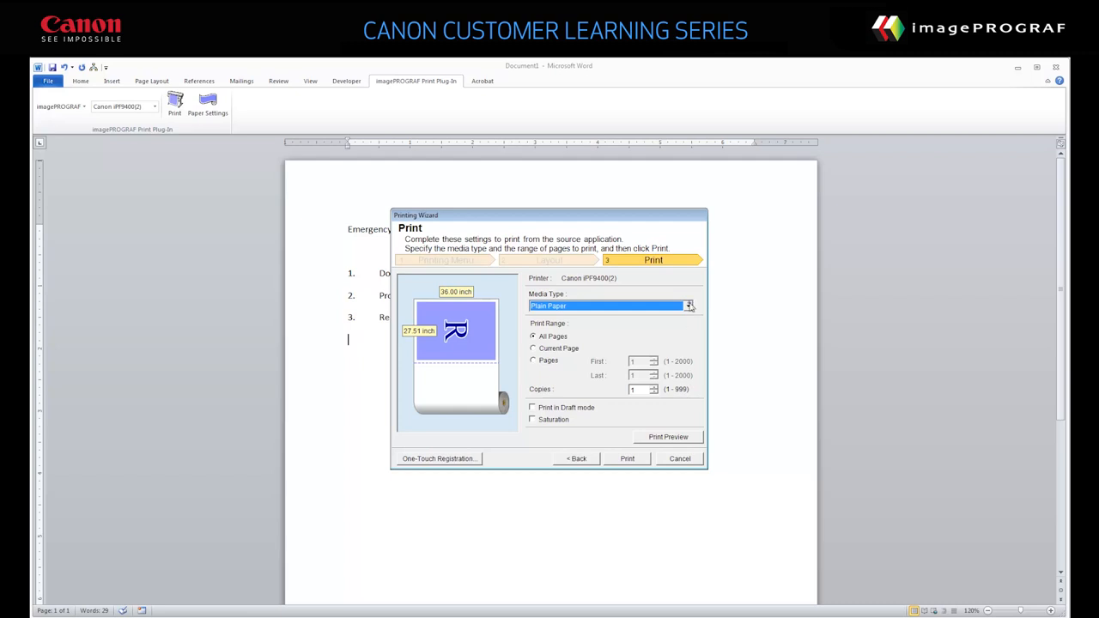
click(688, 306)
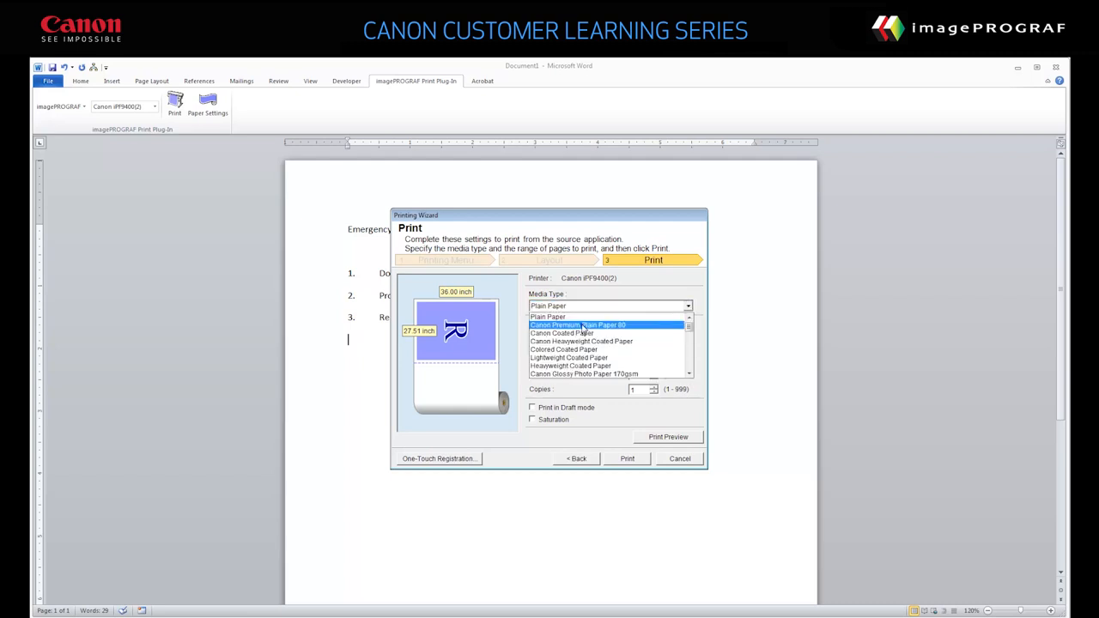
click(577, 324)
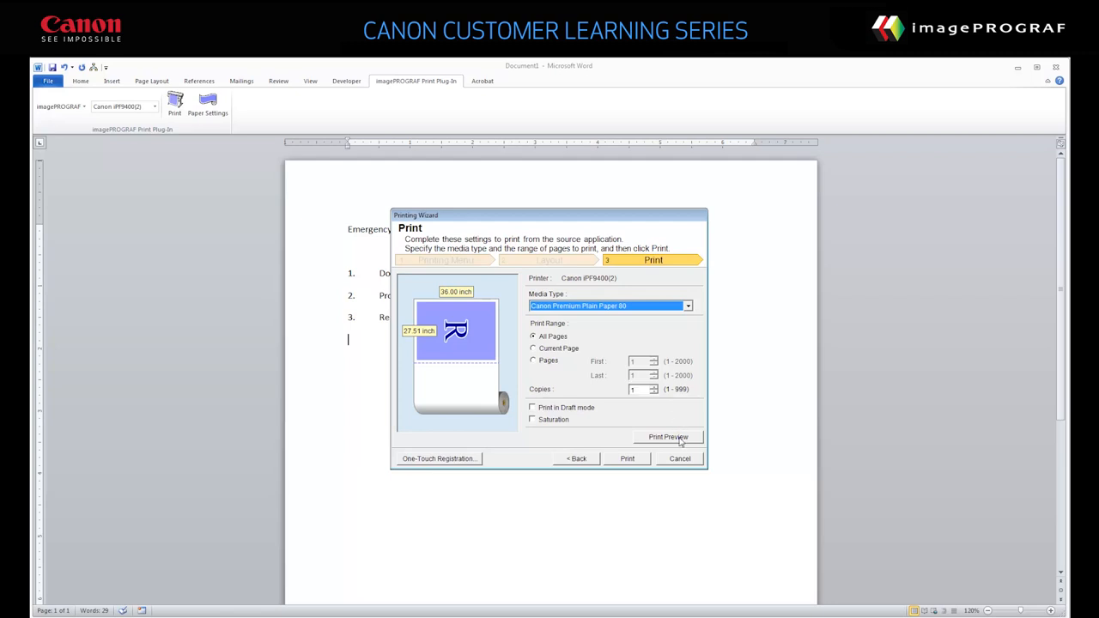
click(668, 437)
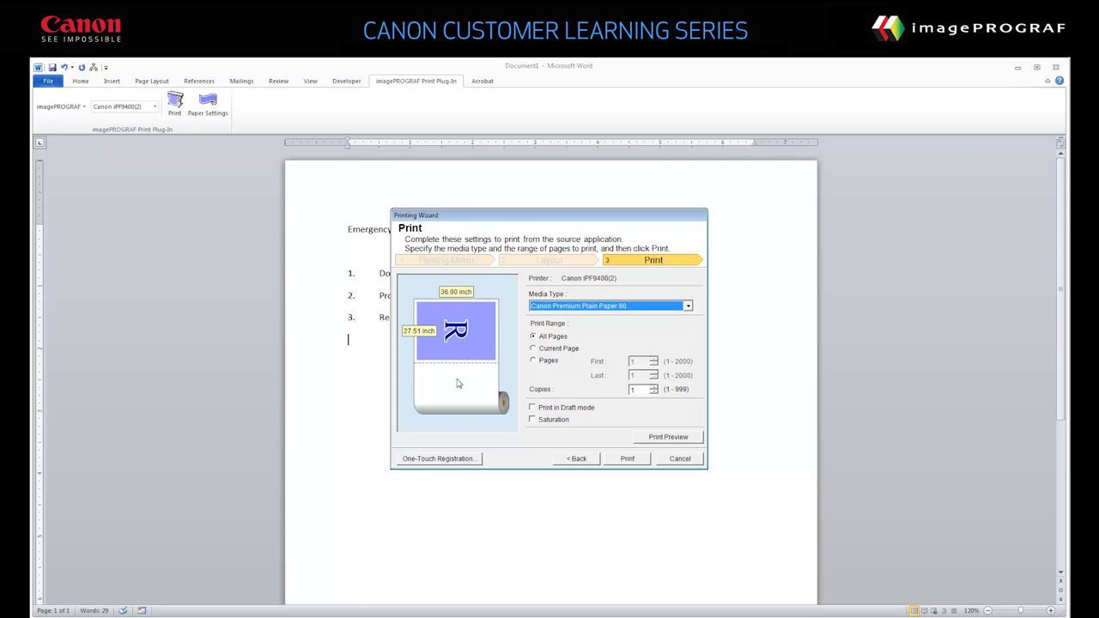
mouse_move(454, 462)
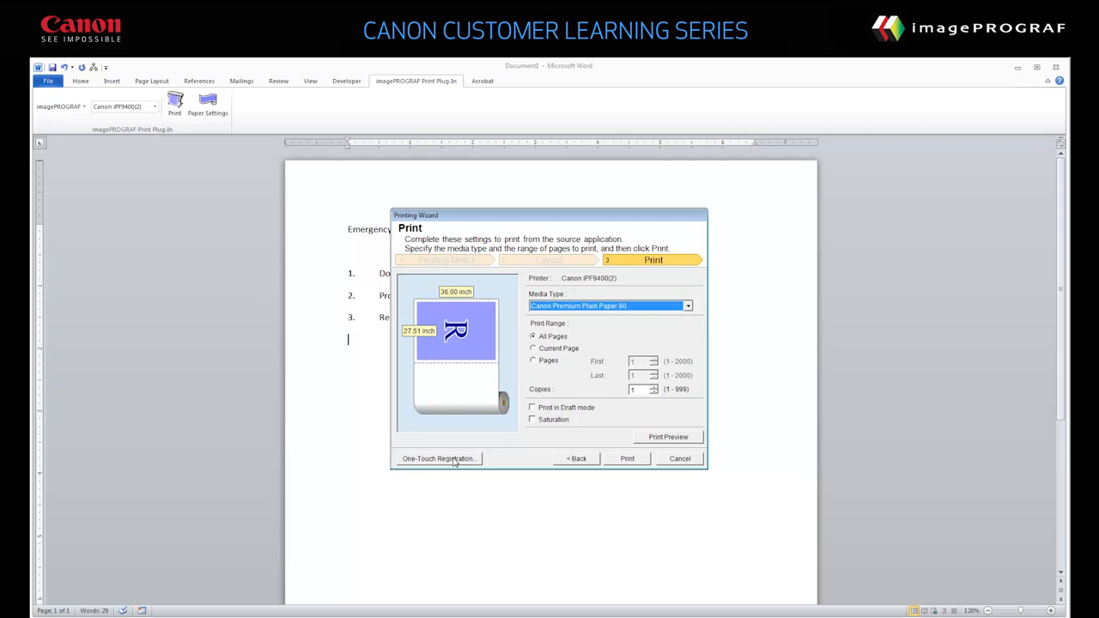
Register the wizard settings for one-touch reuse under the name 'Evacuation Notice'.
click(439, 458)
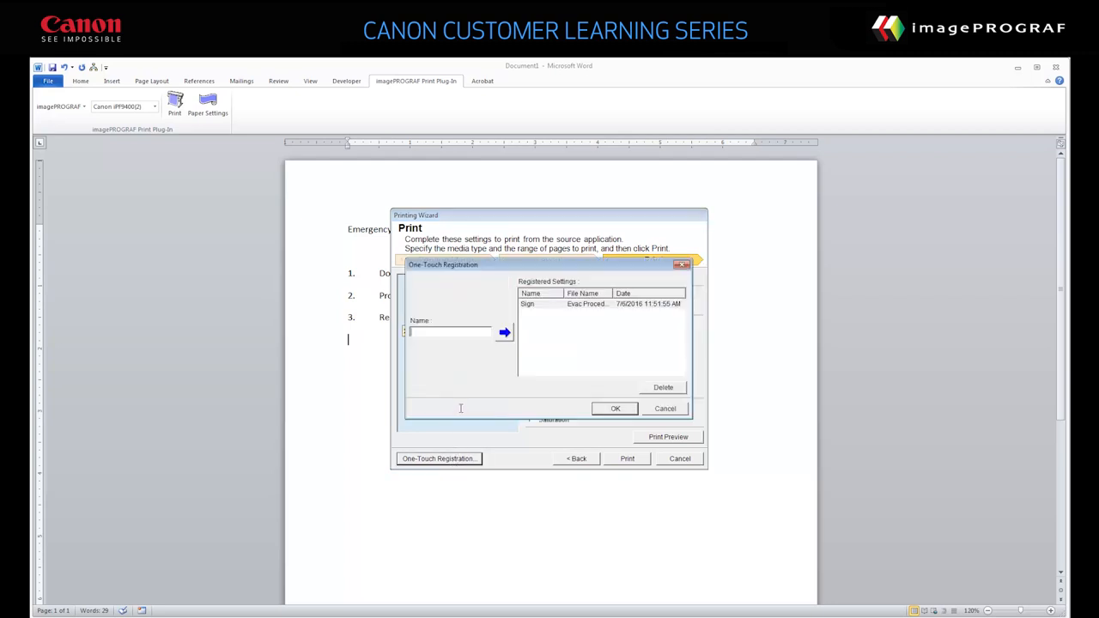
text(Evacuation Notice)
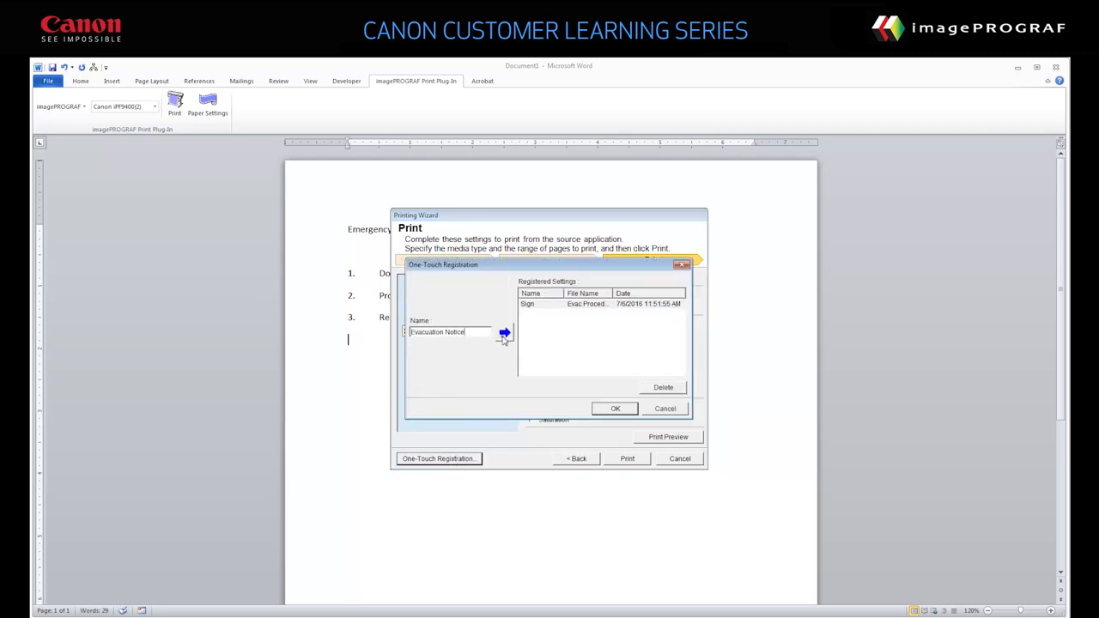
click(505, 332)
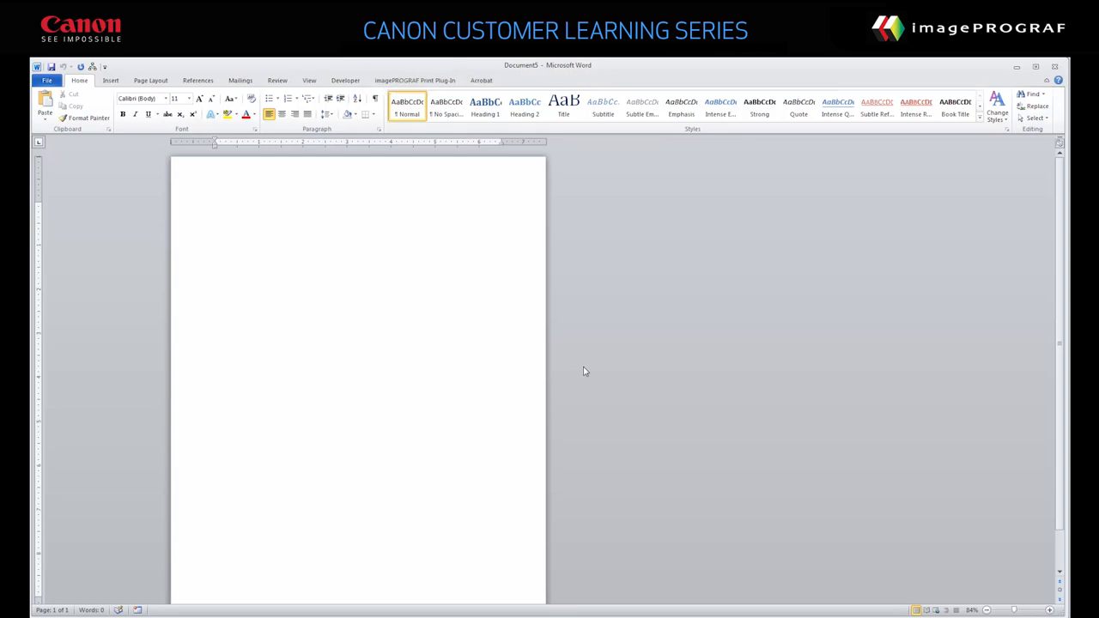
Use Paper Settings to create a landscape 36-by-108-inch roll page.
click(414, 80)
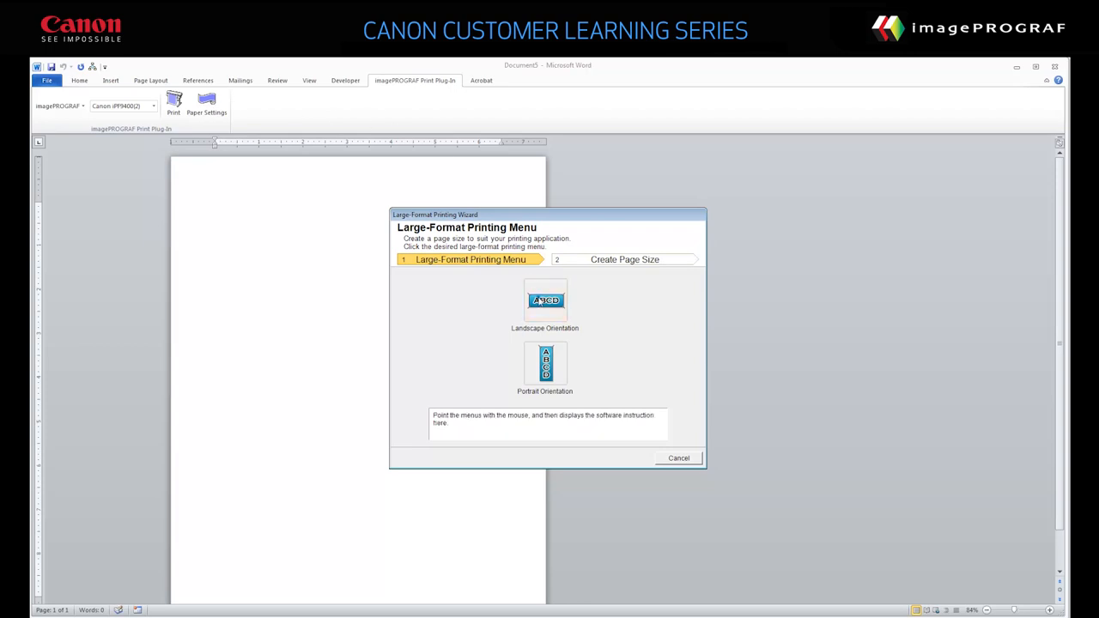
click(544, 301)
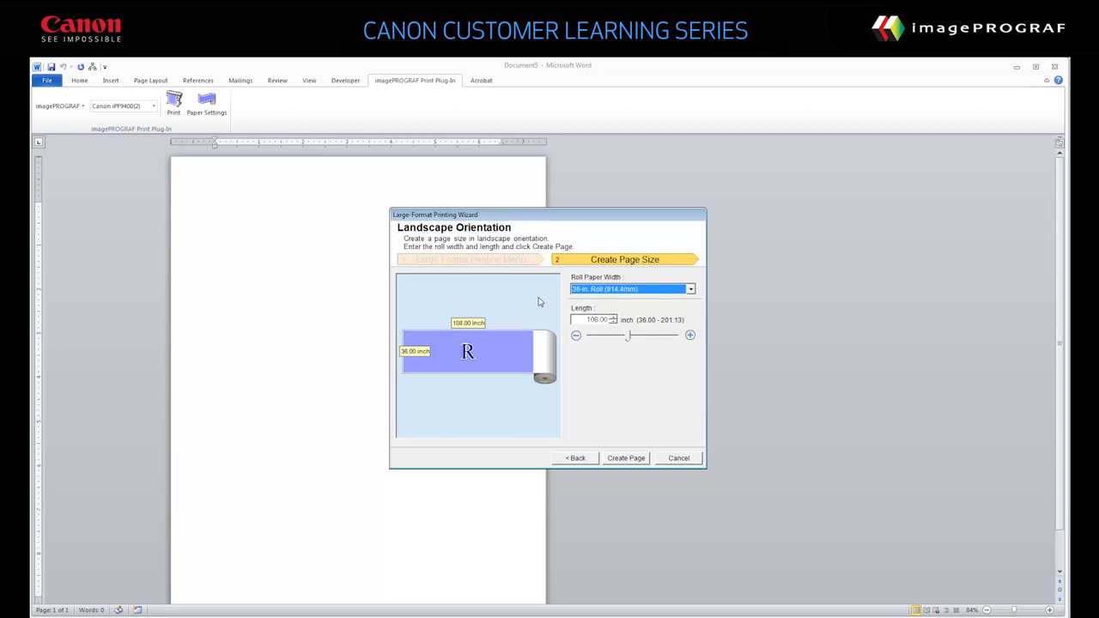
mouse_move(621, 333)
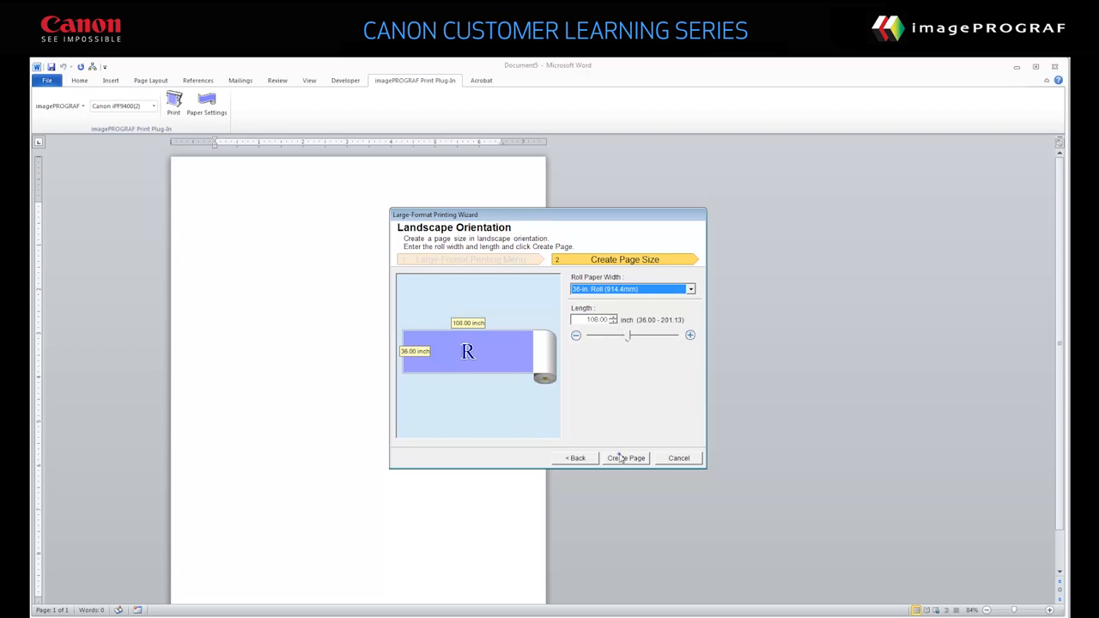
click(625, 458)
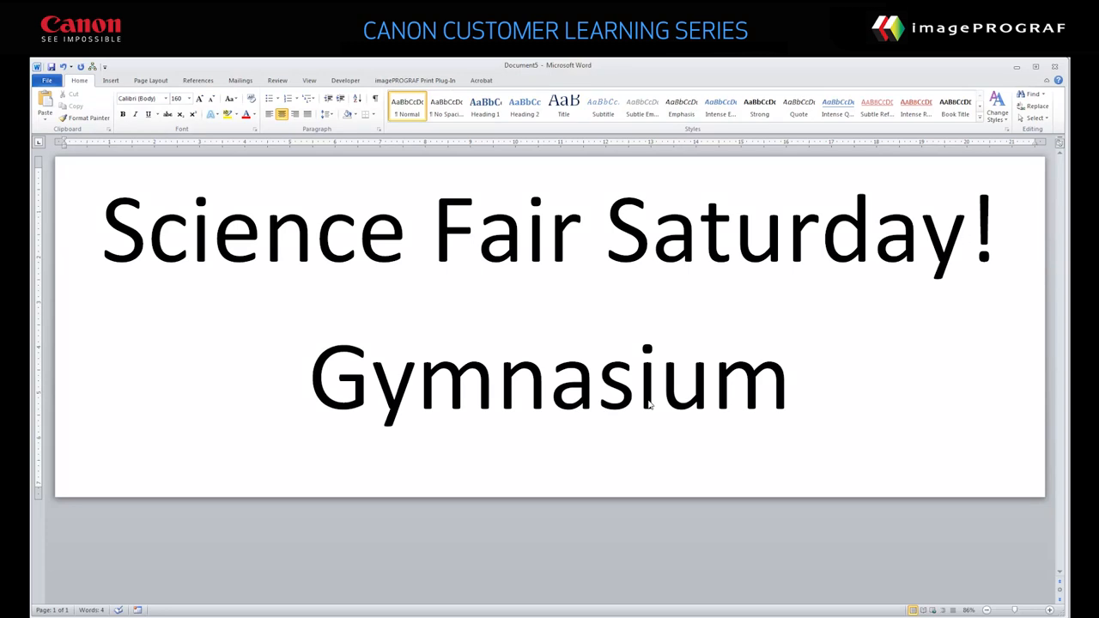
mouse_move(481, 333)
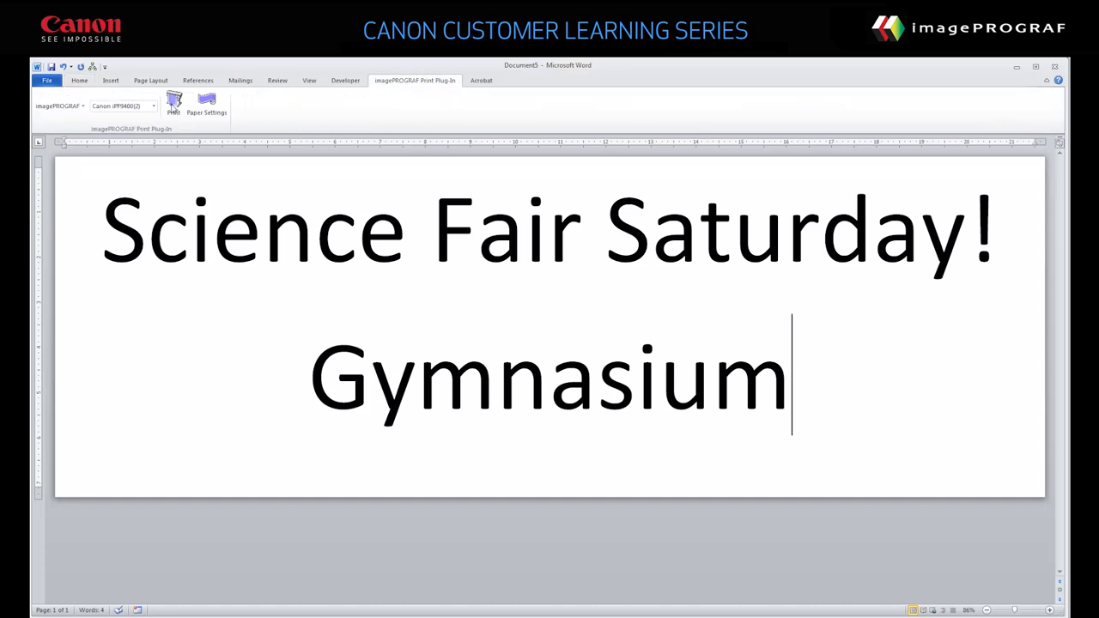
Print the Science Fair Saturday! poster scaled to match the roll width.
click(173, 103)
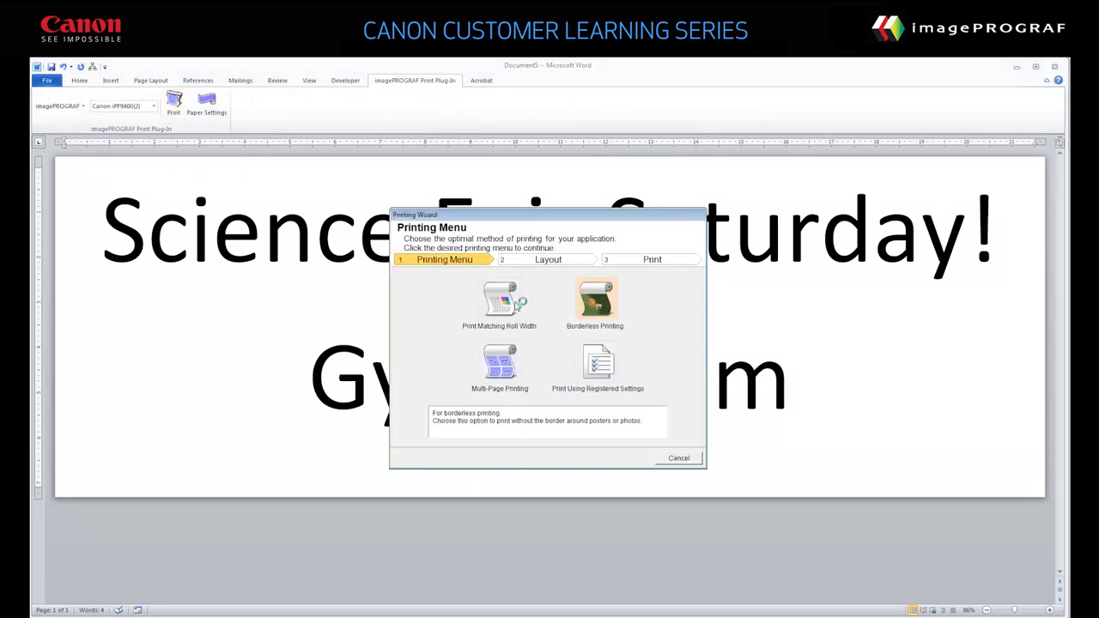
click(500, 300)
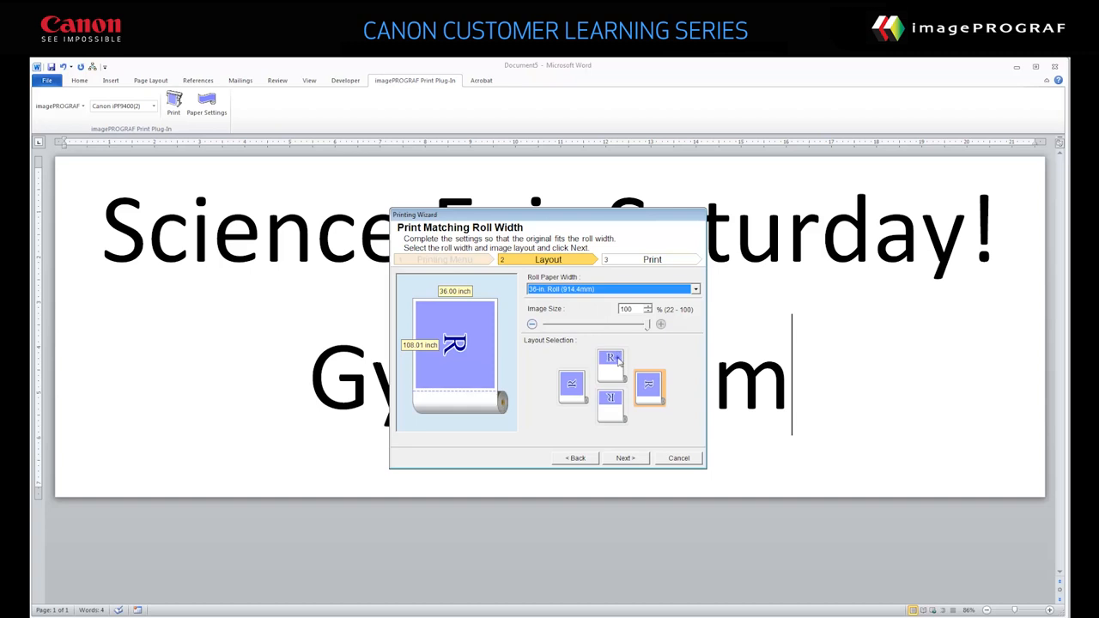
click(624, 458)
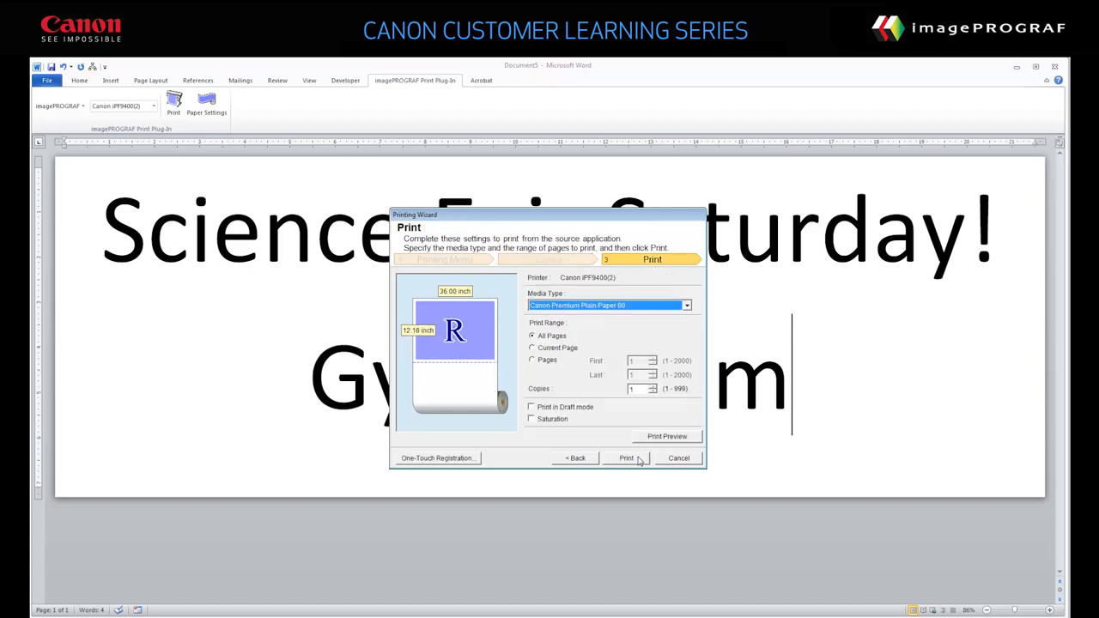
click(626, 458)
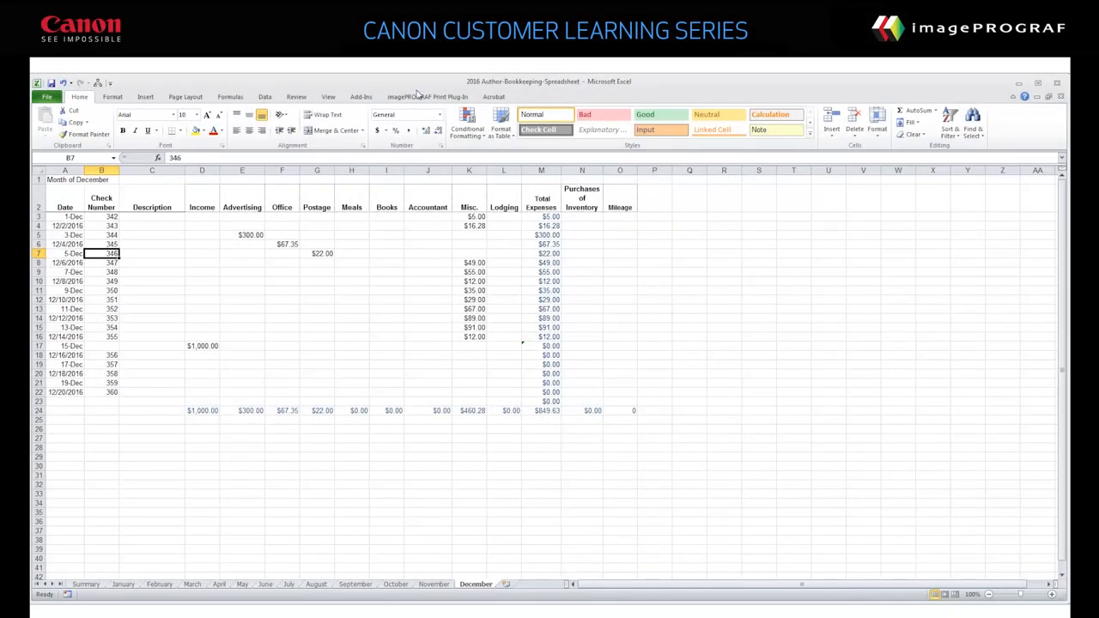
Launch the imagePROGRAF Printing Wizard from Excel's Print Plug-In ribbon.
click(426, 96)
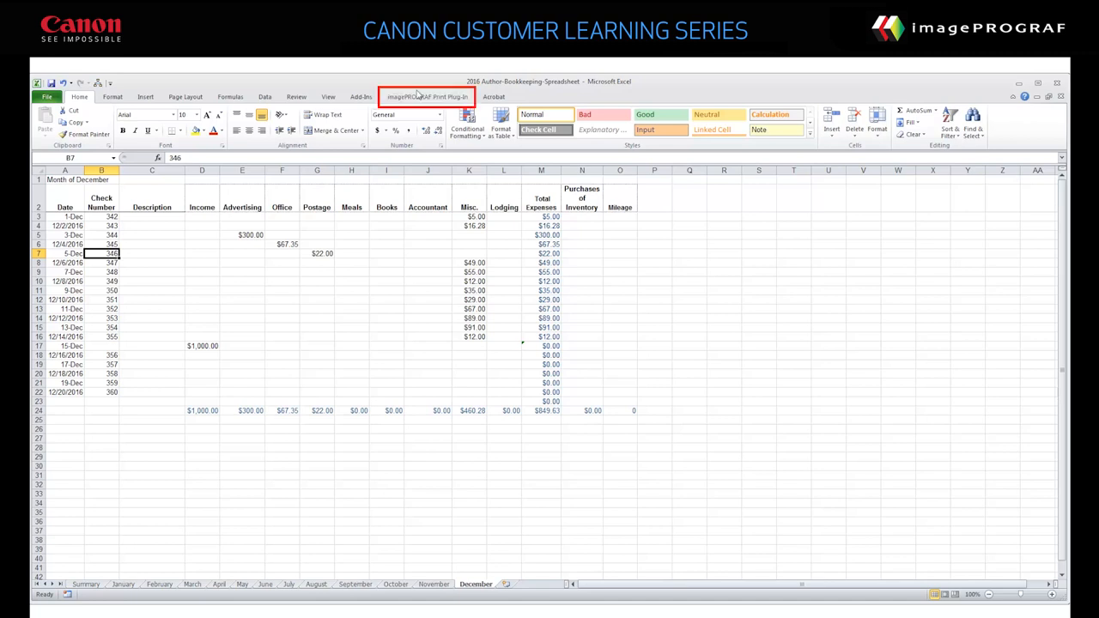
click(427, 96)
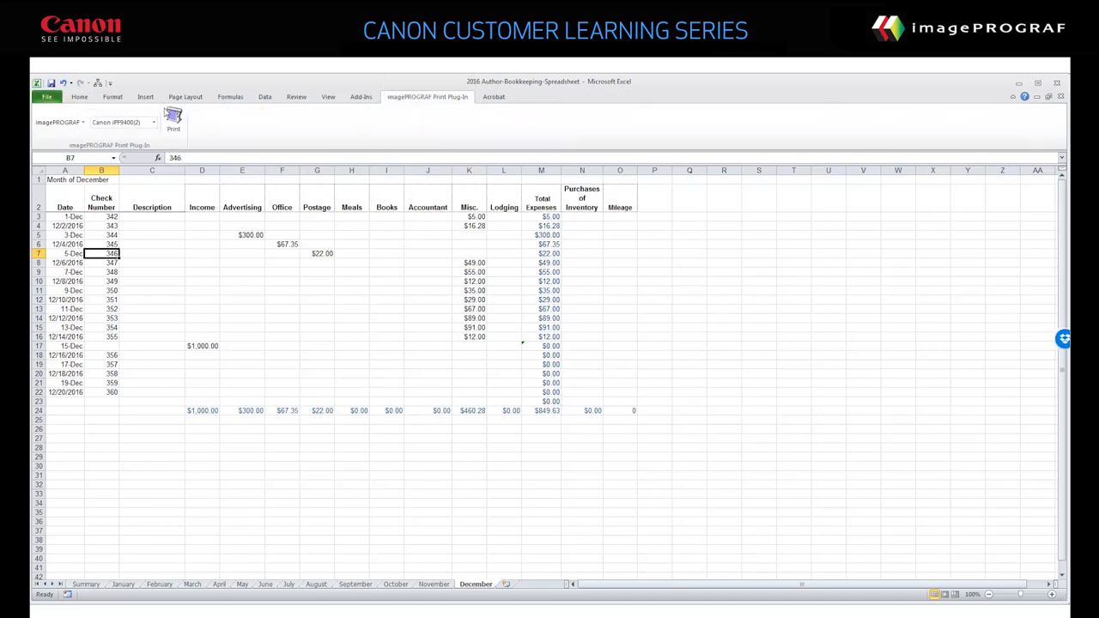
click(173, 120)
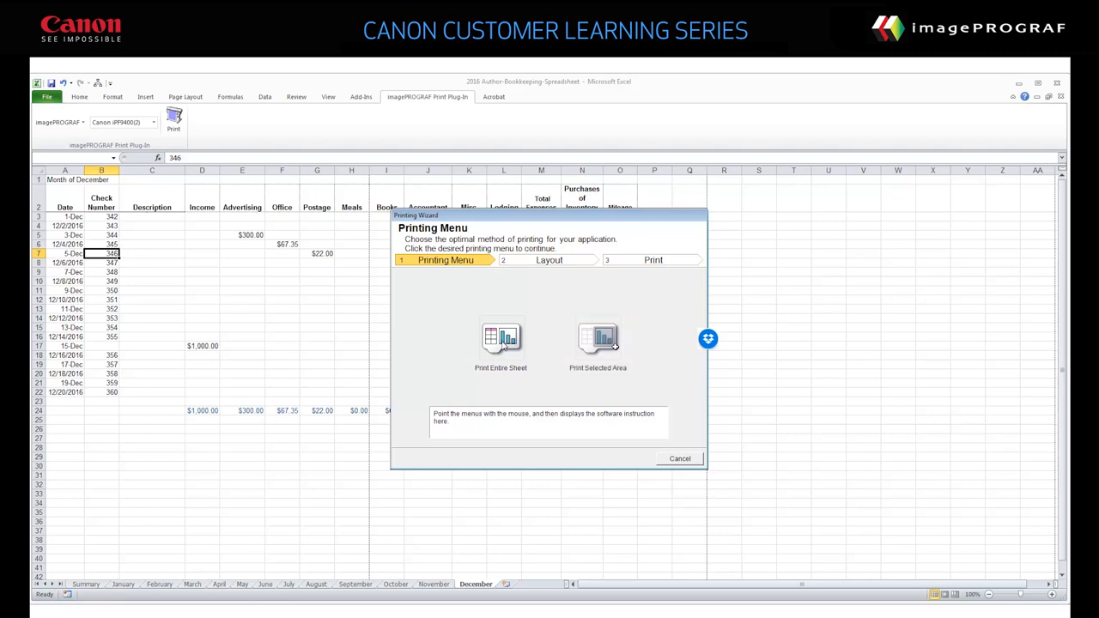
Choose Print Entire Sheet and advance to the final Print step.
click(501, 339)
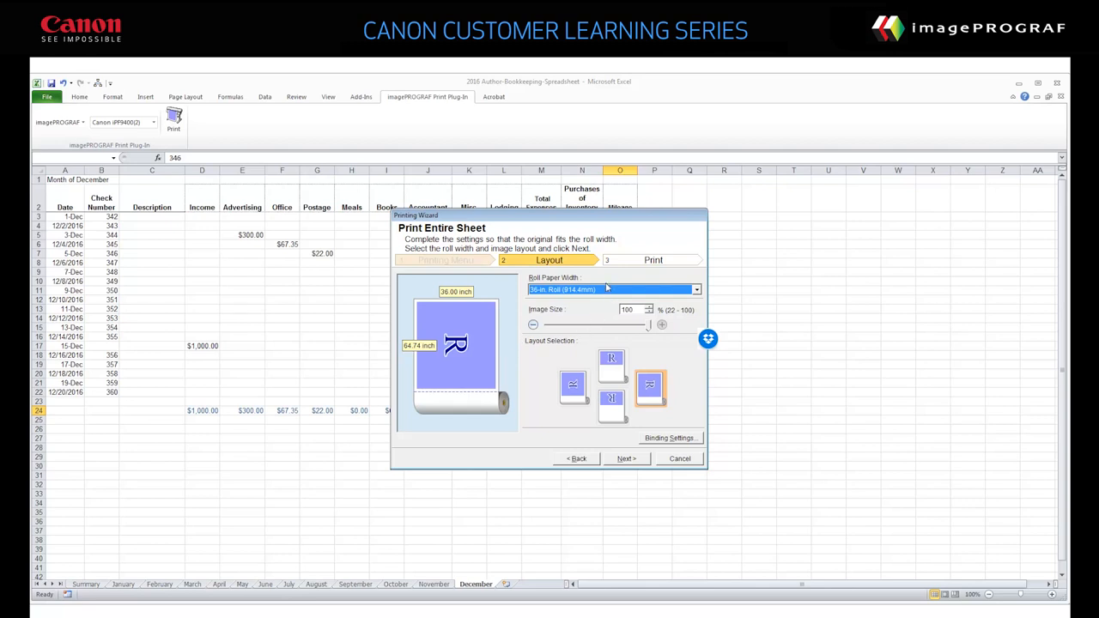
mouse_move(639, 371)
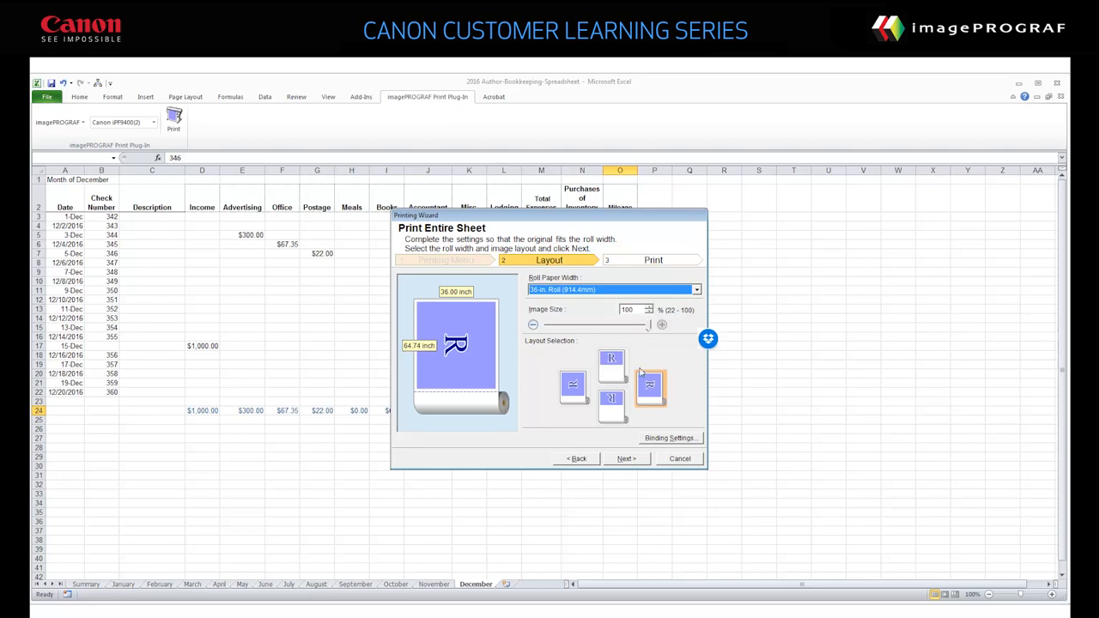
click(626, 458)
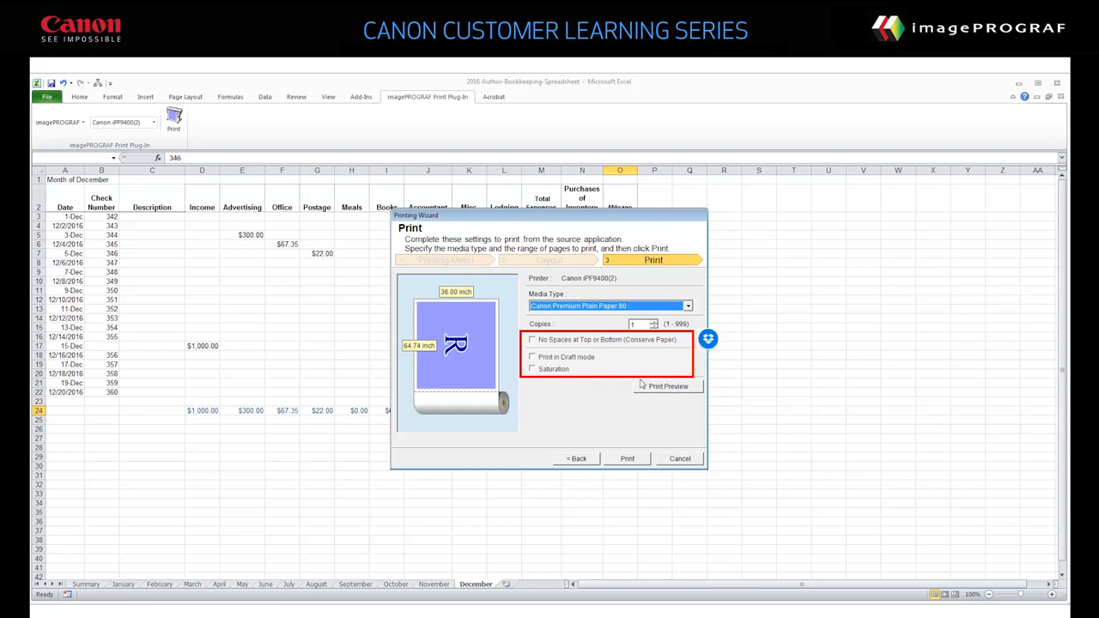
mouse_move(651, 384)
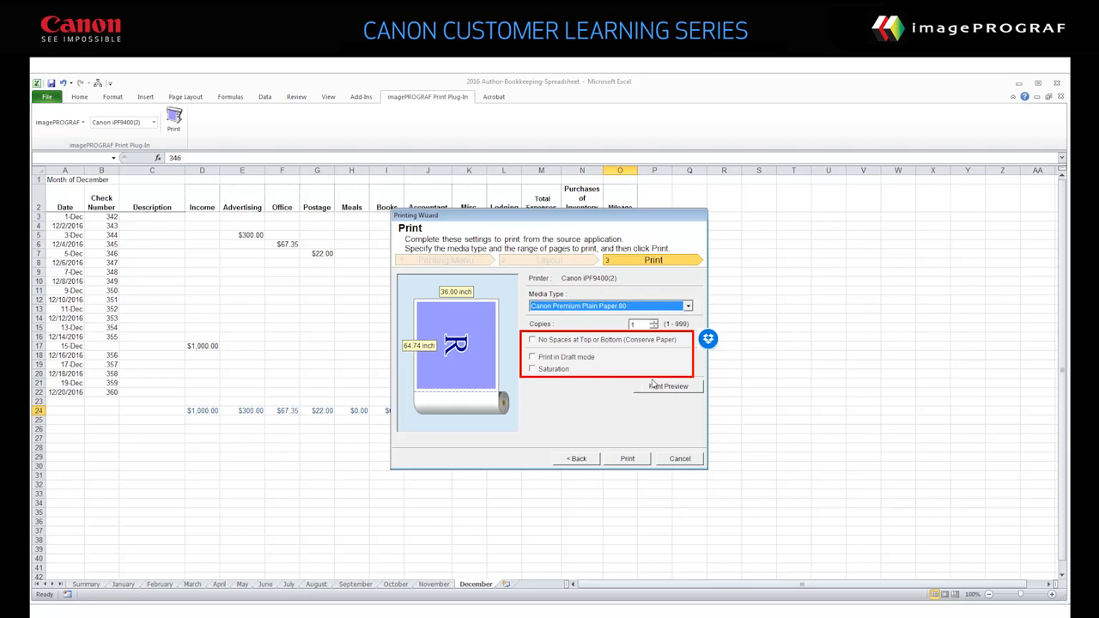